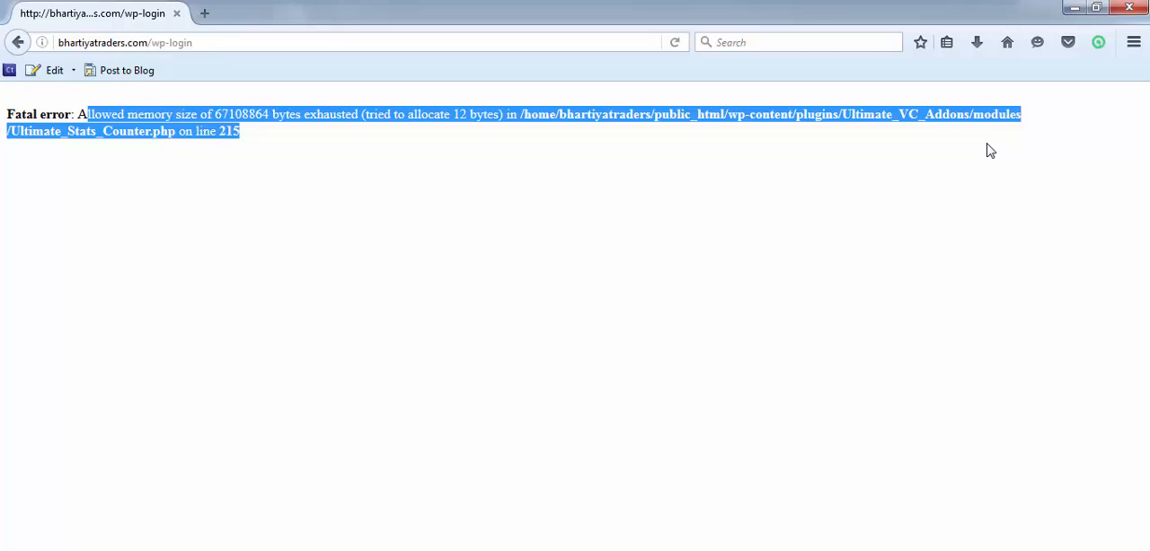
# Step: Launch File Manager from the Files section at the Web Root (public_html) directory
pyautogui.click(477, 286)
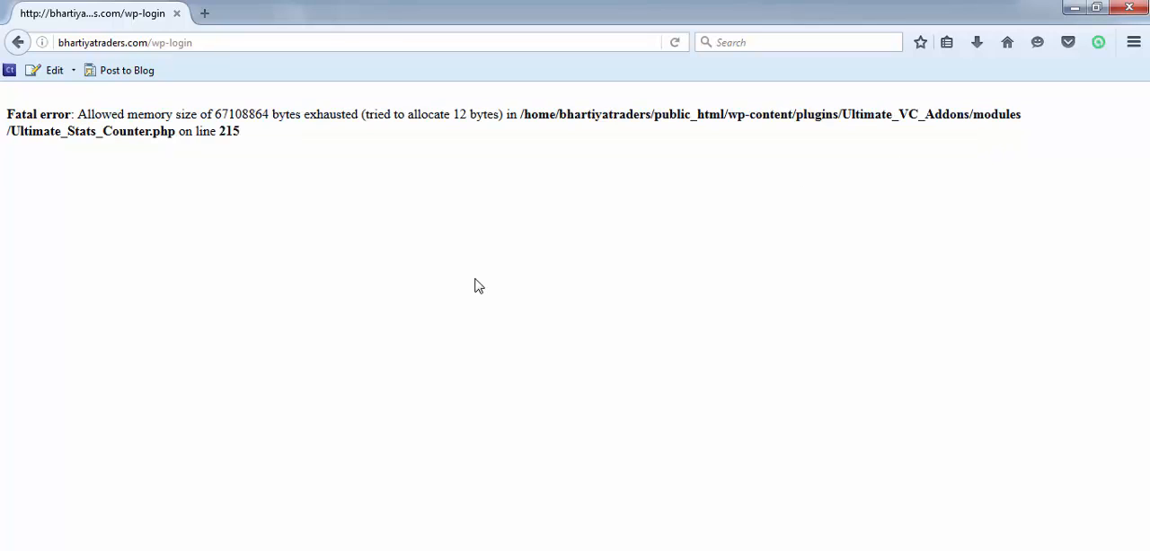
pyautogui.moveTo(579, 323)
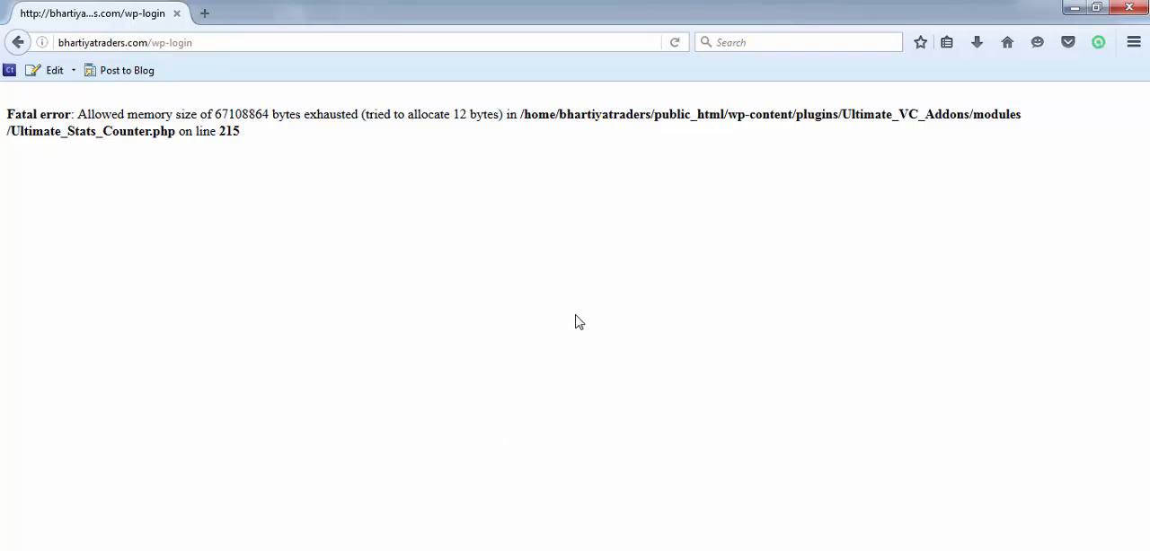
pyautogui.moveTo(493, 440)
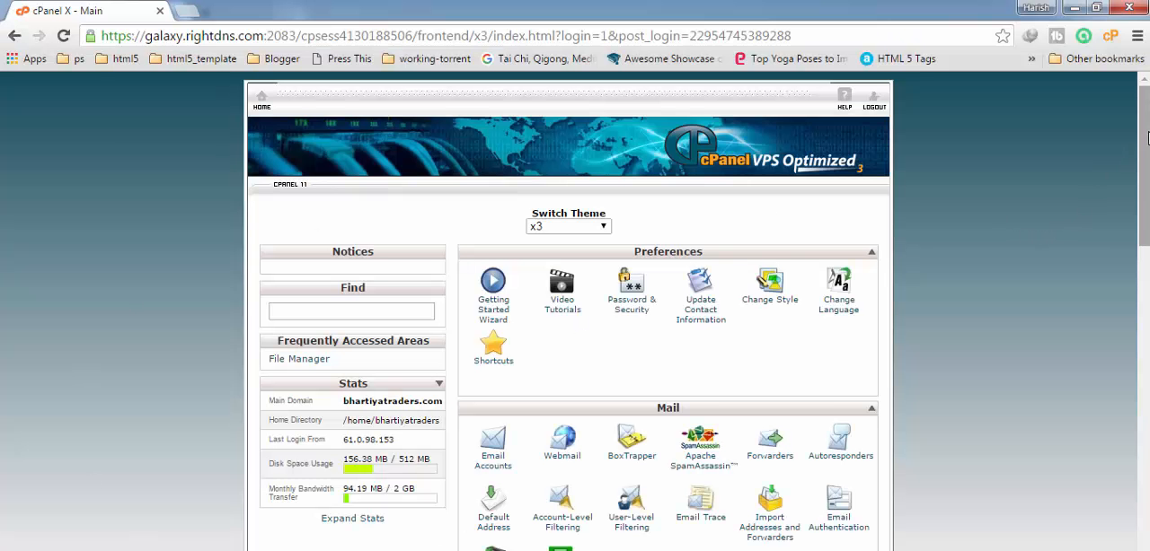
pyautogui.scroll(-3)
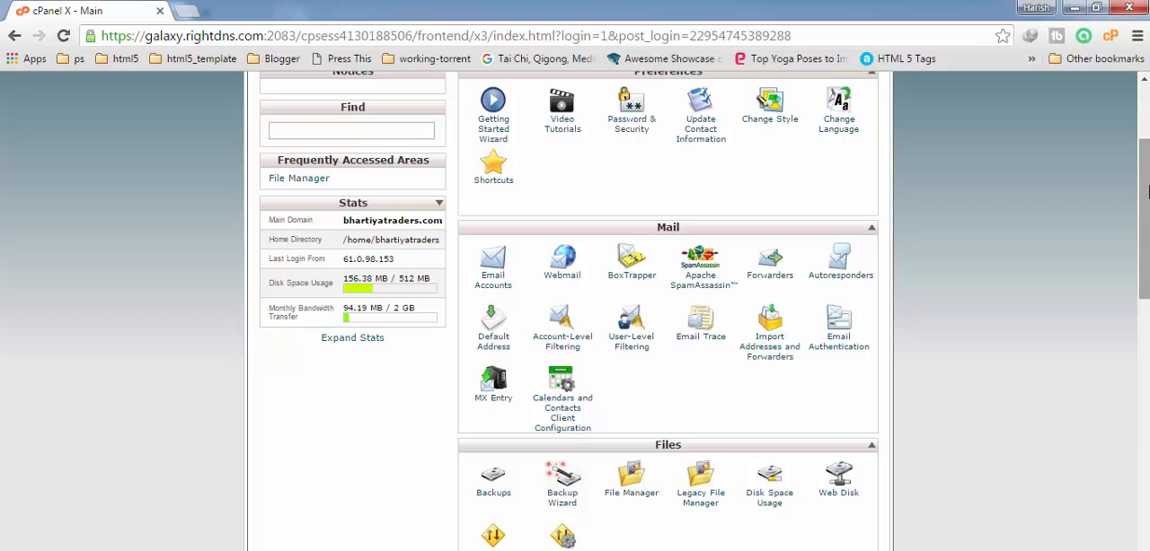
pyautogui.scroll(-3)
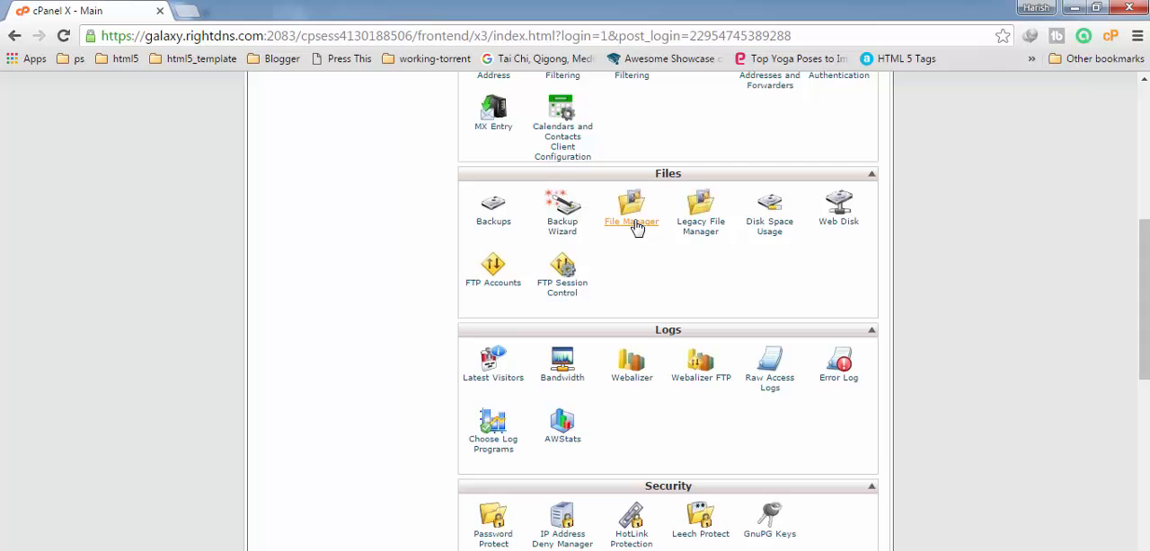
pyautogui.click(631, 207)
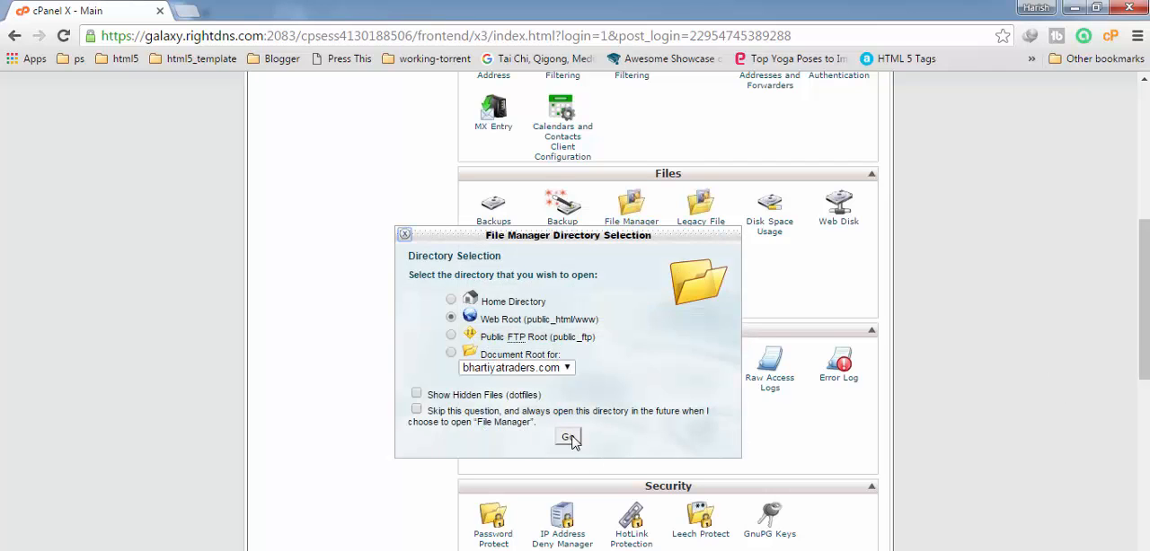
pyautogui.click(568, 438)
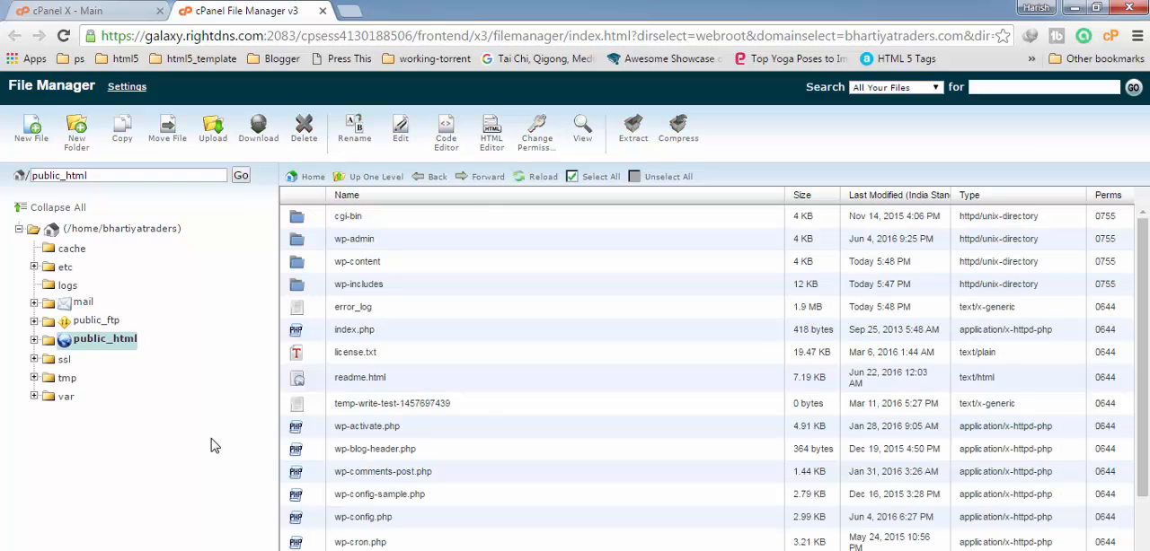
# Step: Expand public_html in the folder tree to show cgi-bin, wp-admin, wp-content and wp-includes
pyautogui.scroll(-3)
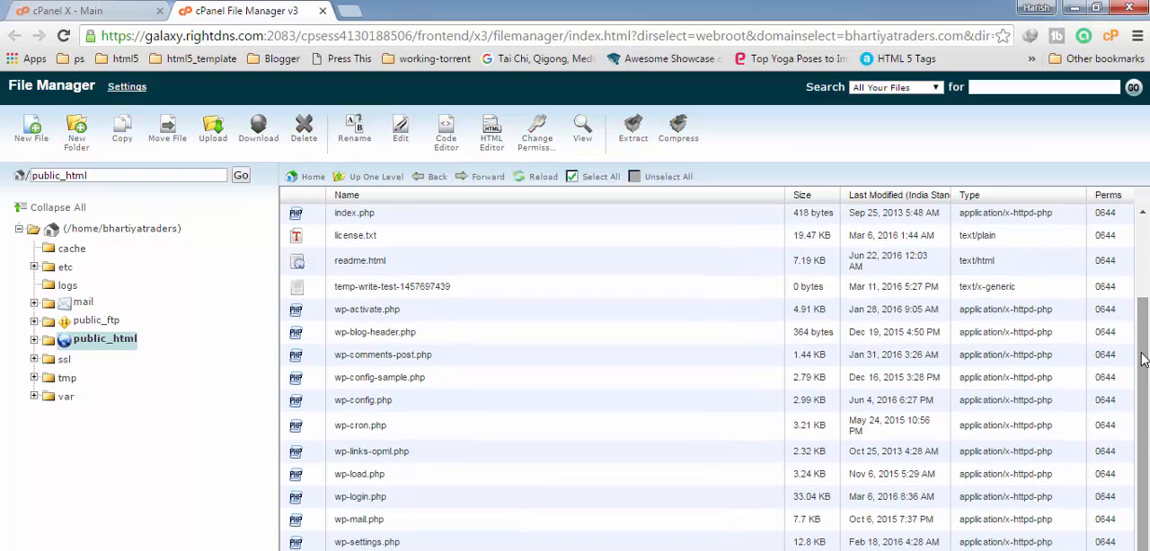
pyautogui.scroll(3)
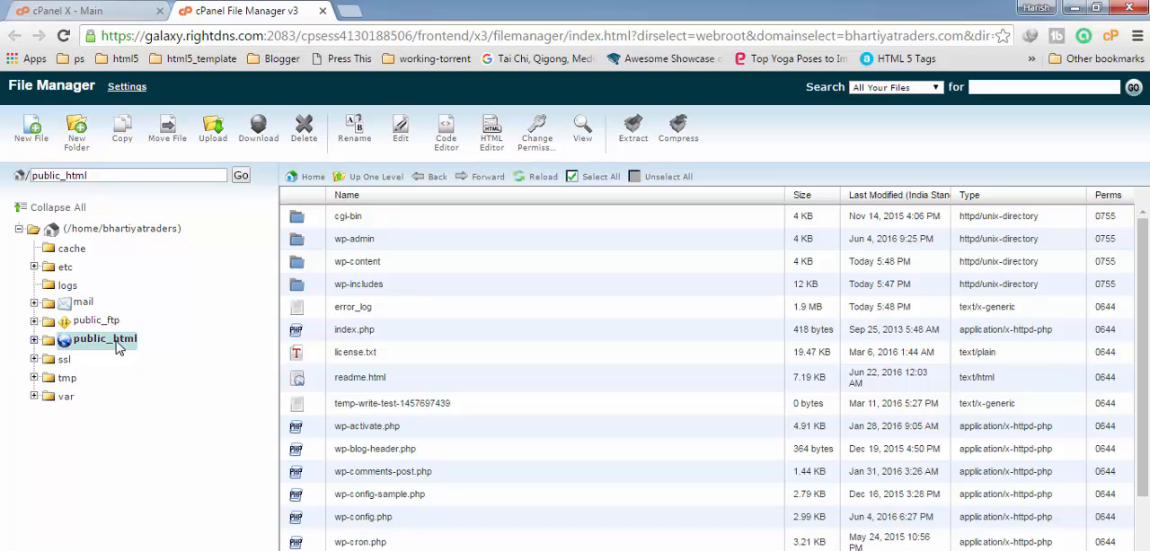
pyautogui.moveTo(126, 348)
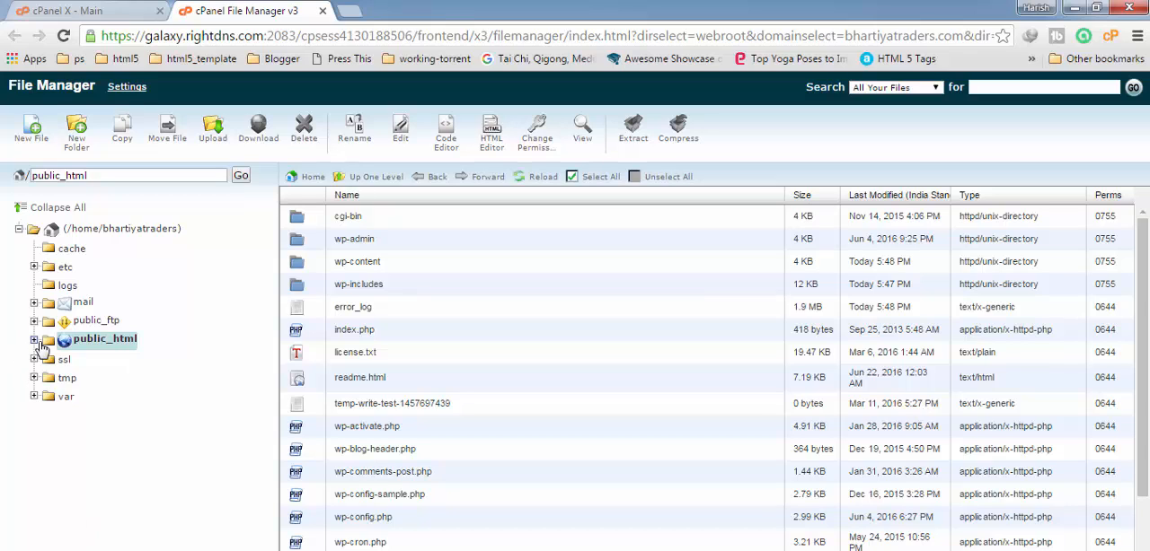
pyautogui.click(34, 339)
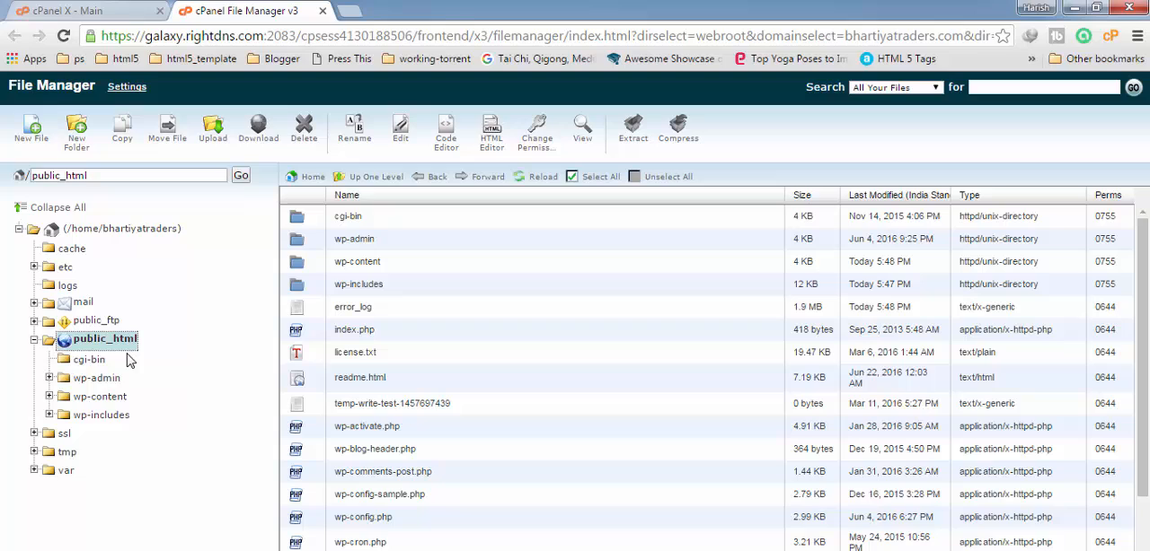
pyautogui.moveTo(801, 438)
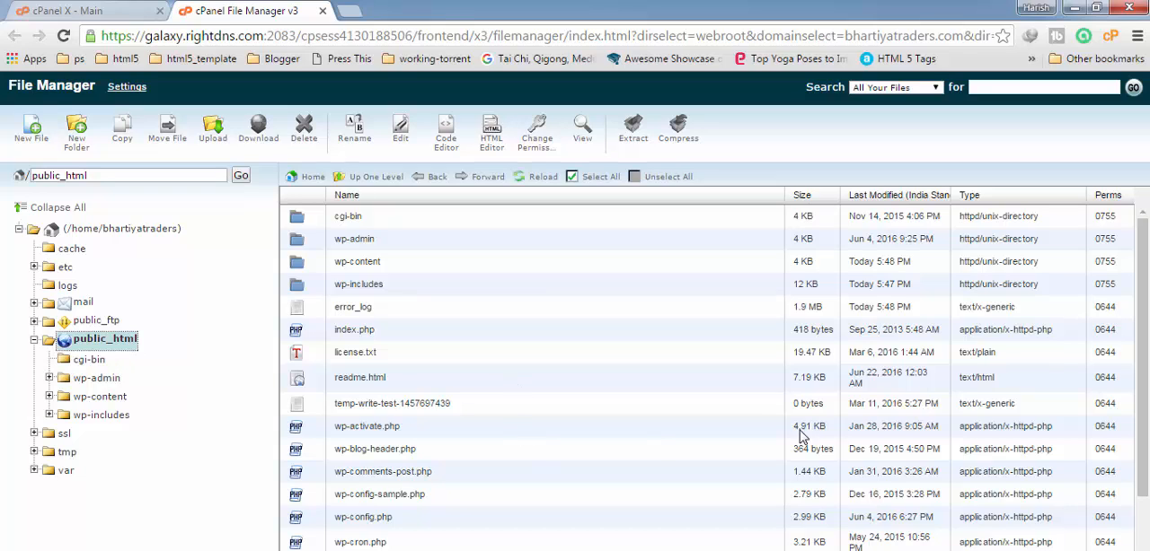
pyautogui.moveTo(354, 176)
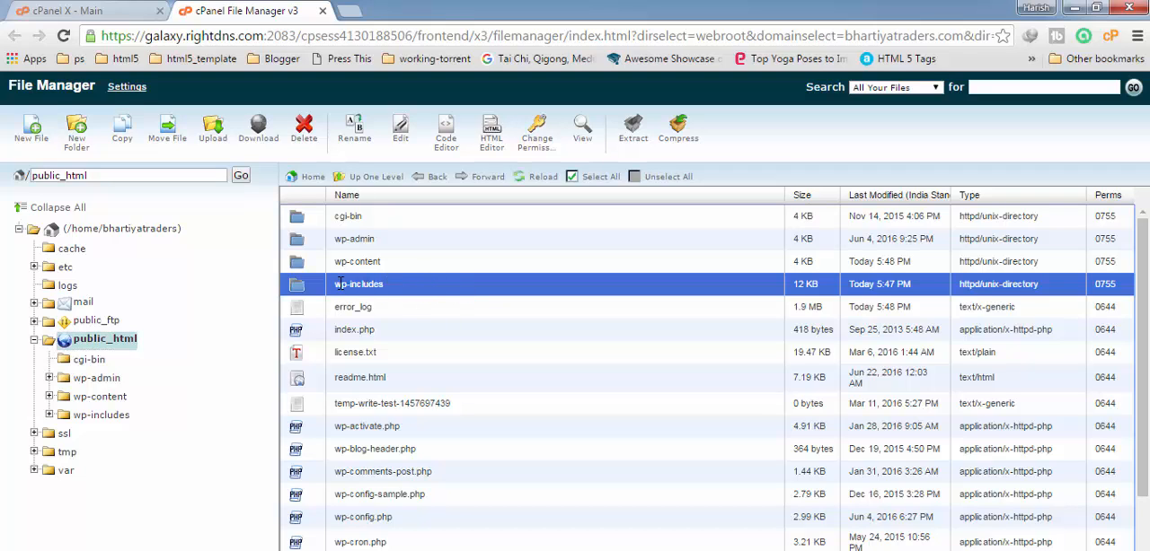
pyautogui.moveTo(429, 287)
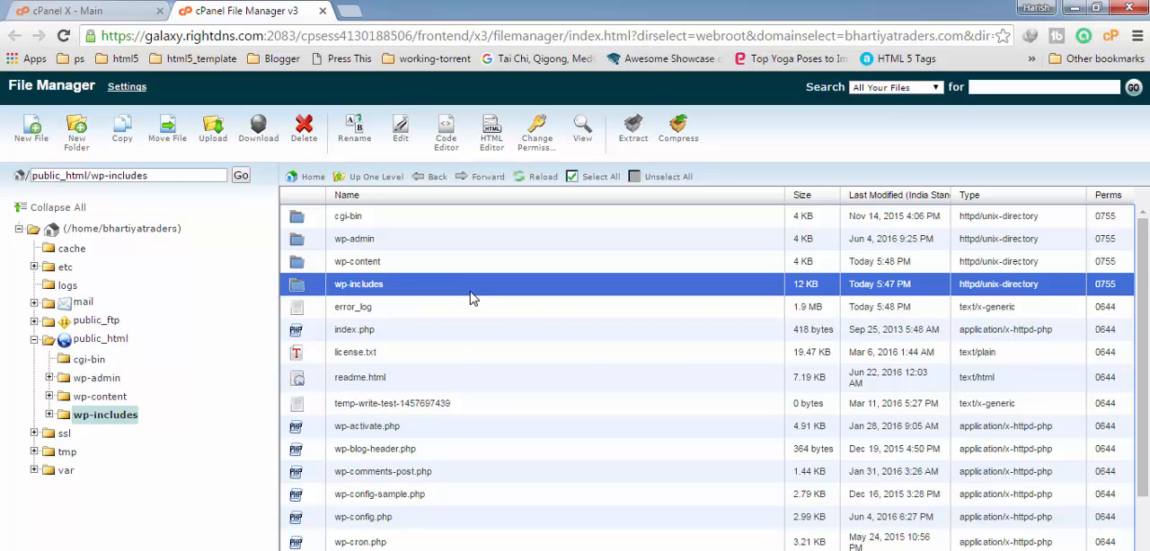
# Step: Browse into wp-includes and select default-constants.php in the listing
pyautogui.doubleClick(359, 284)
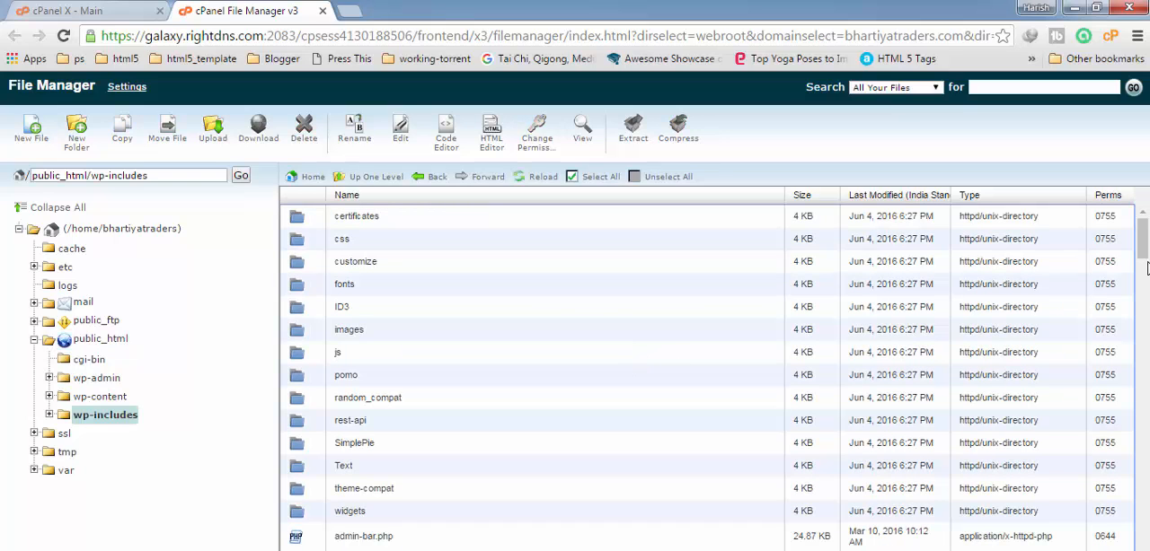
pyautogui.scroll(-3)
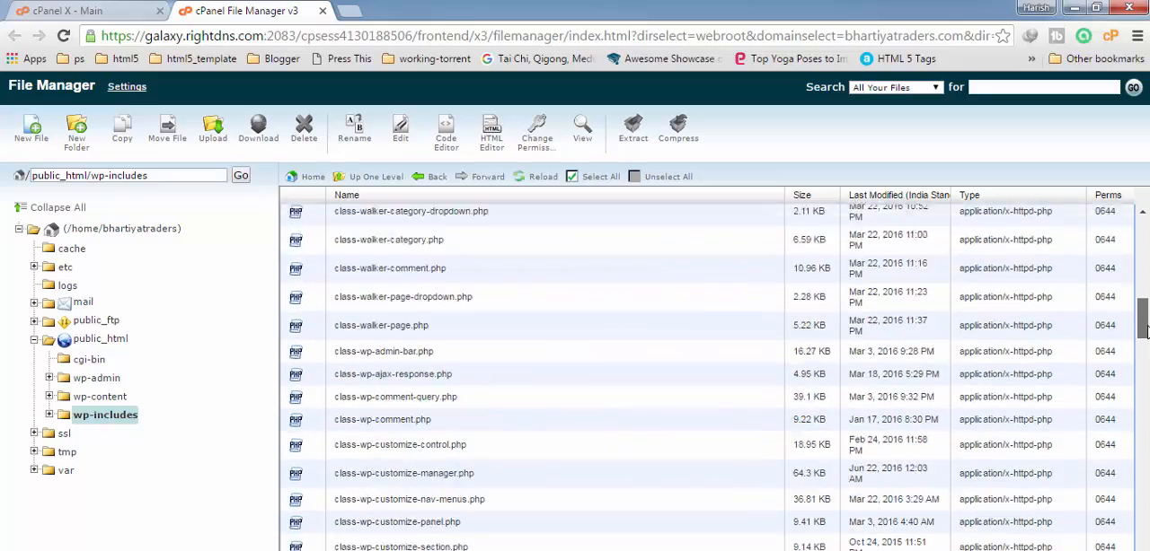
pyautogui.scroll(-3)
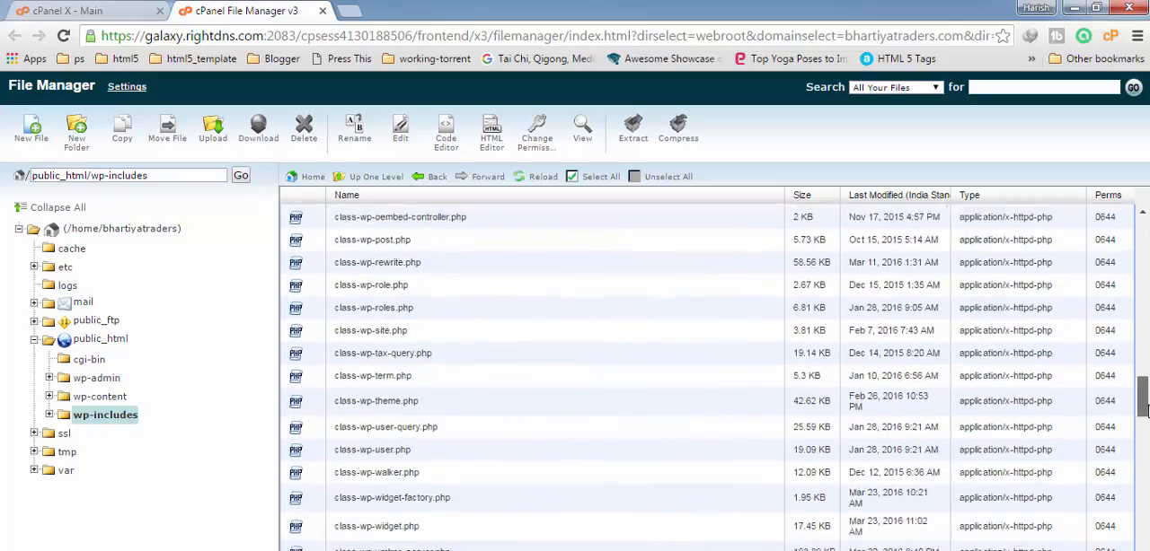
pyautogui.scroll(3)
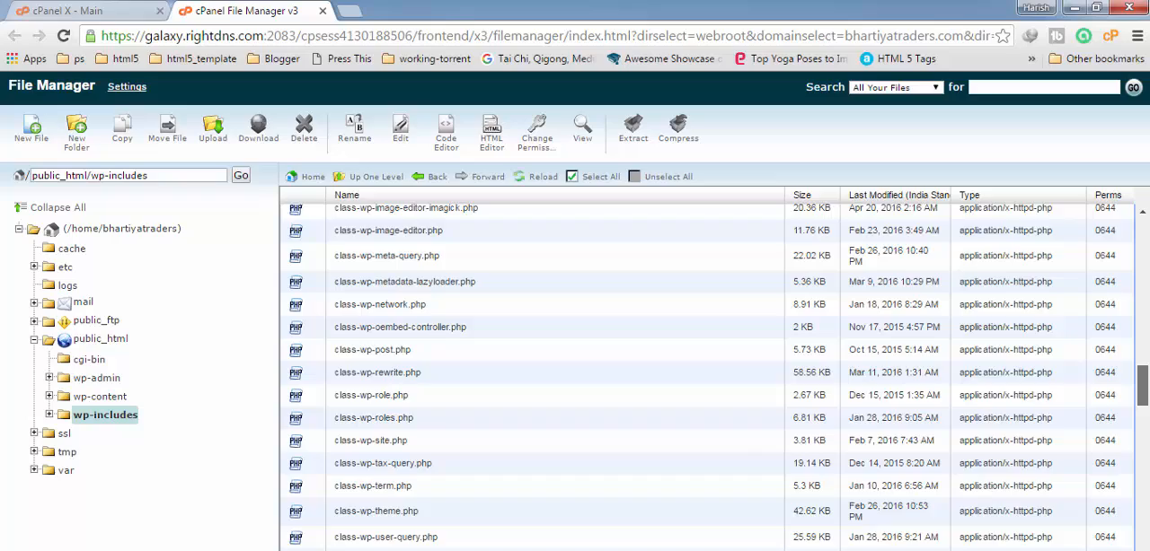
pyautogui.scroll(-3)
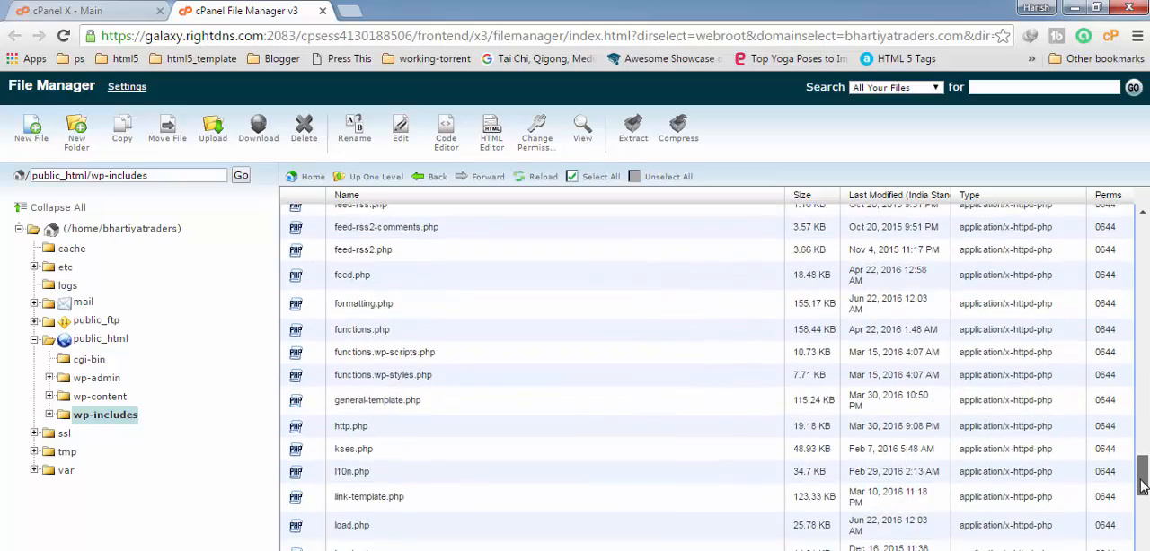
pyautogui.scroll(-3)
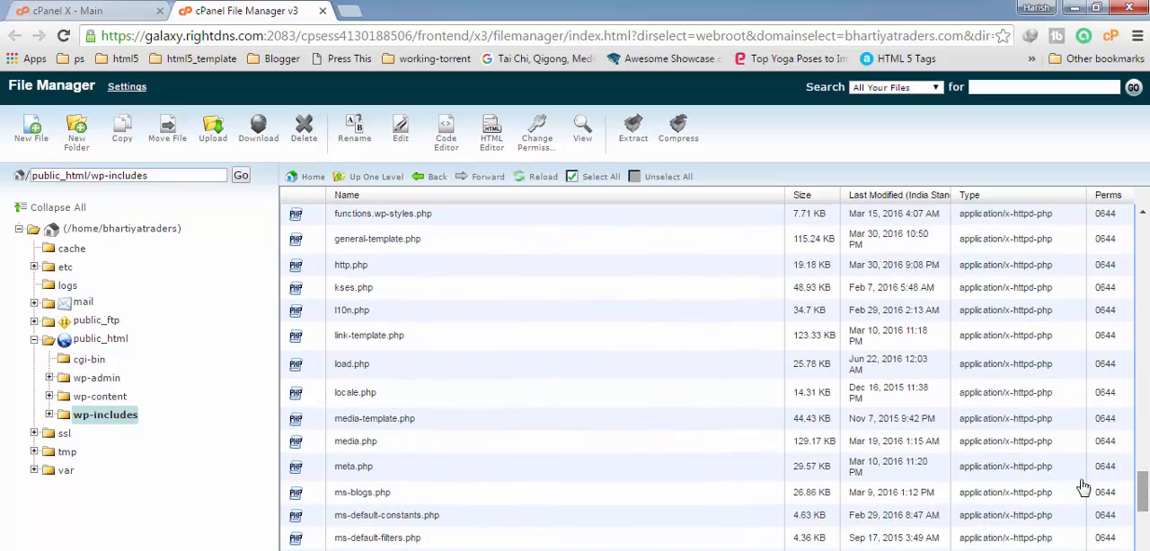
pyautogui.scroll(-3)
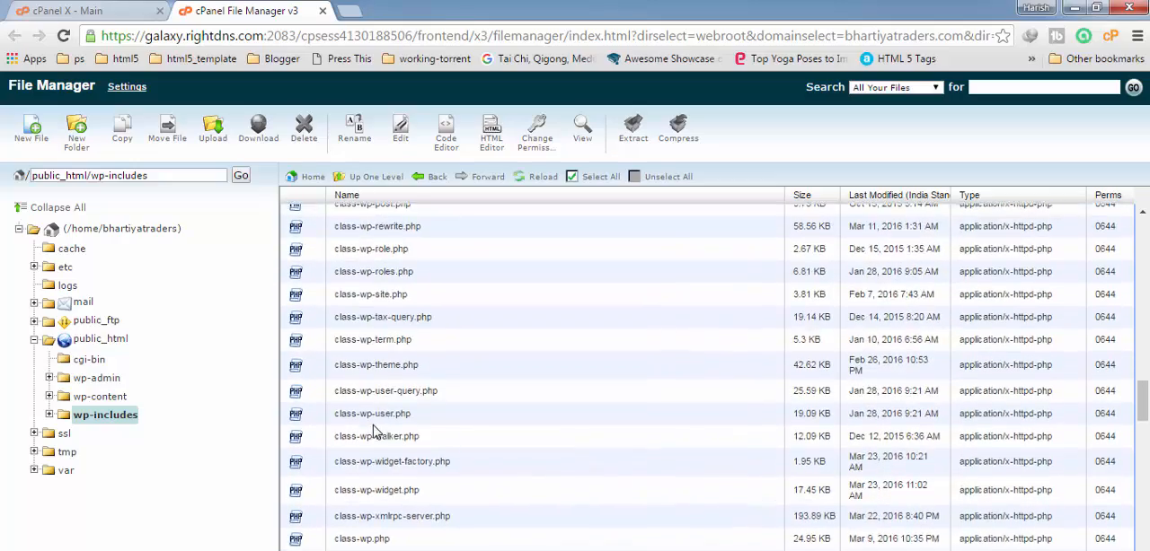
pyautogui.scroll(3)
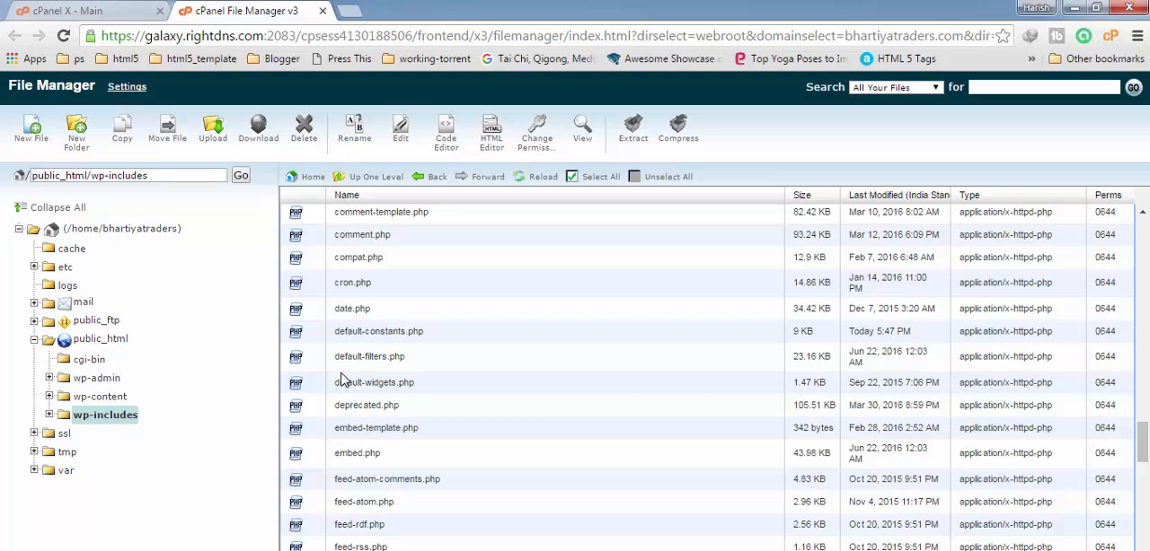
pyautogui.click(377, 330)
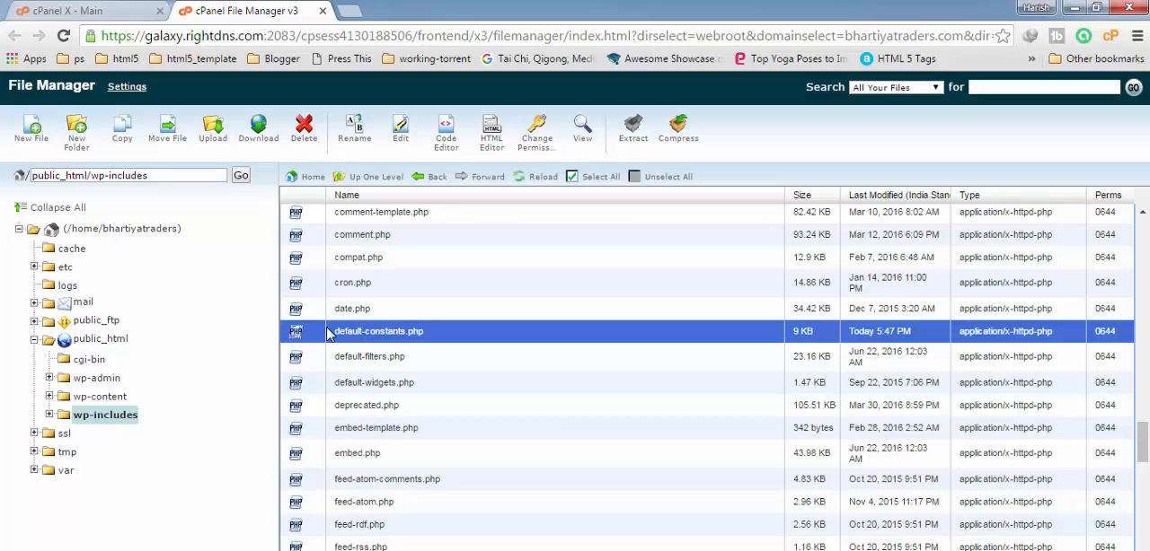
pyautogui.moveTo(578, 354)
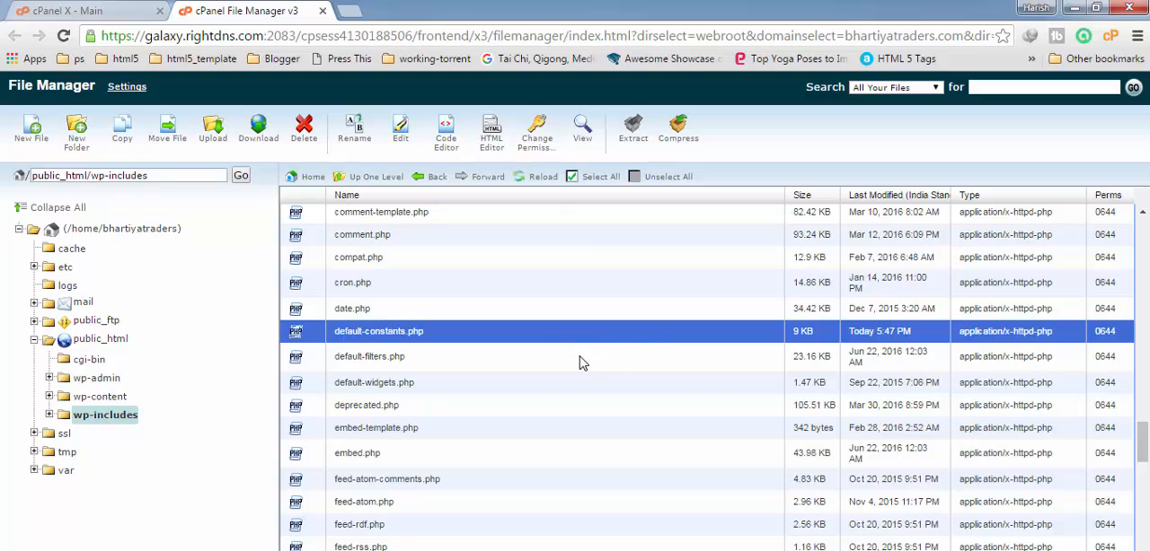
pyautogui.moveTo(398, 129)
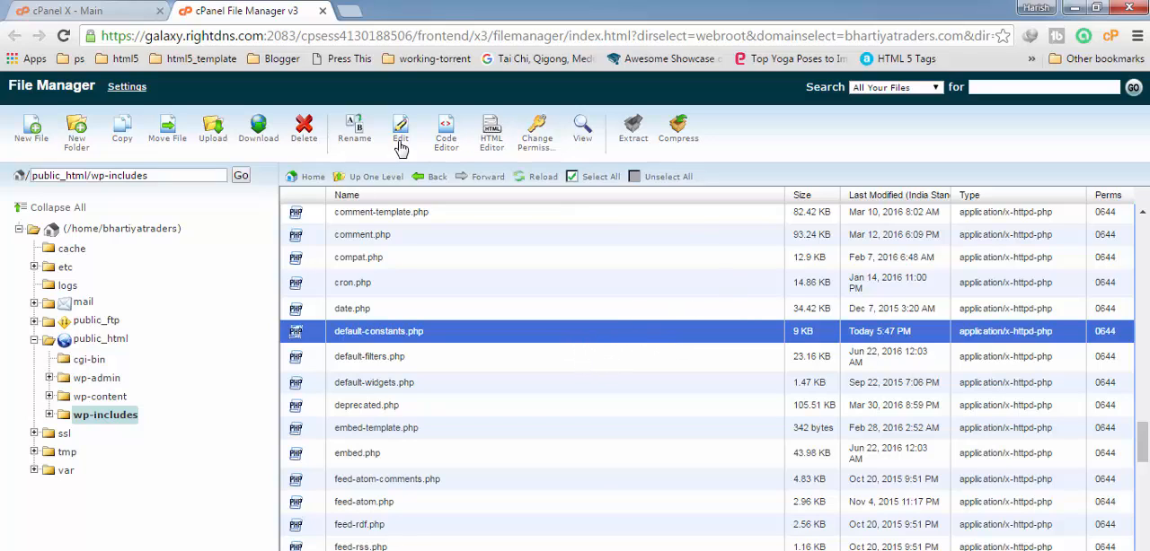
pyautogui.moveTo(400, 129)
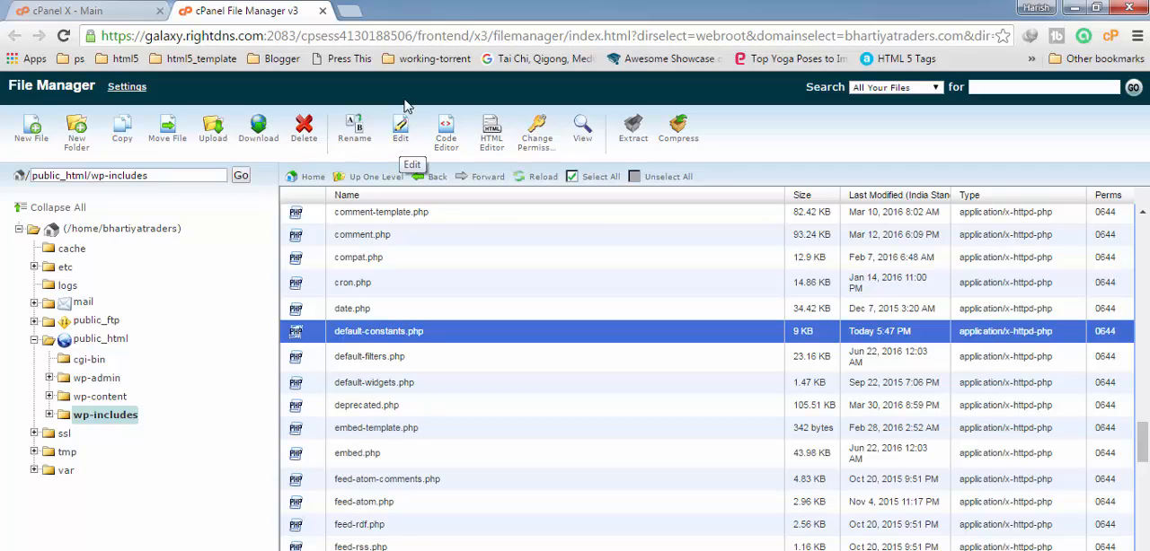
# Step: Load default-constants.php into the File Manager editor
pyautogui.click(399, 130)
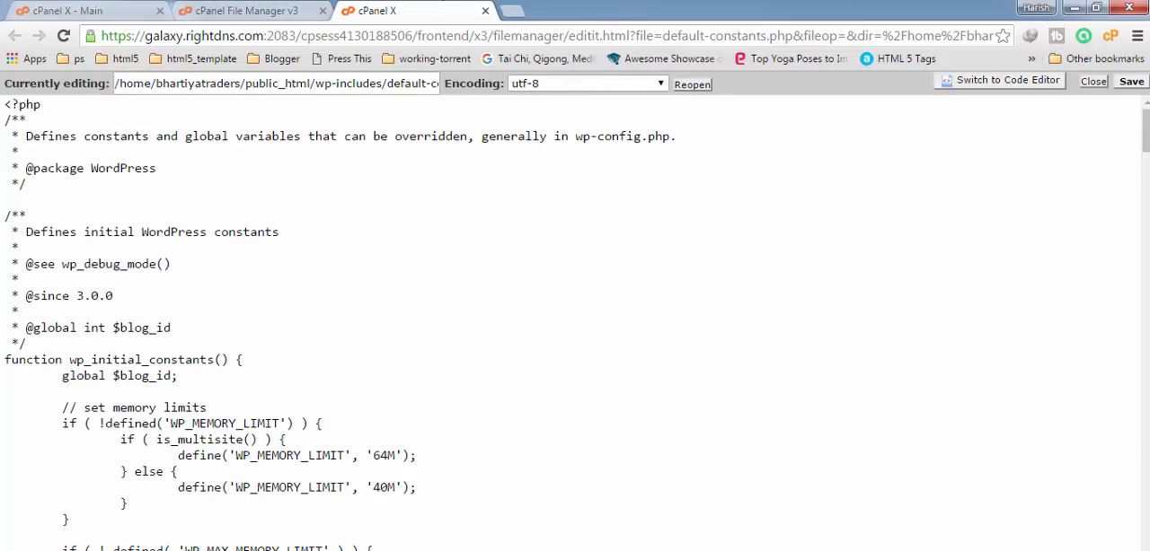
# Step: Change define('WP_MEMORY_LIMIT', '40M') to 128M in the editor
pyautogui.scroll(-3)
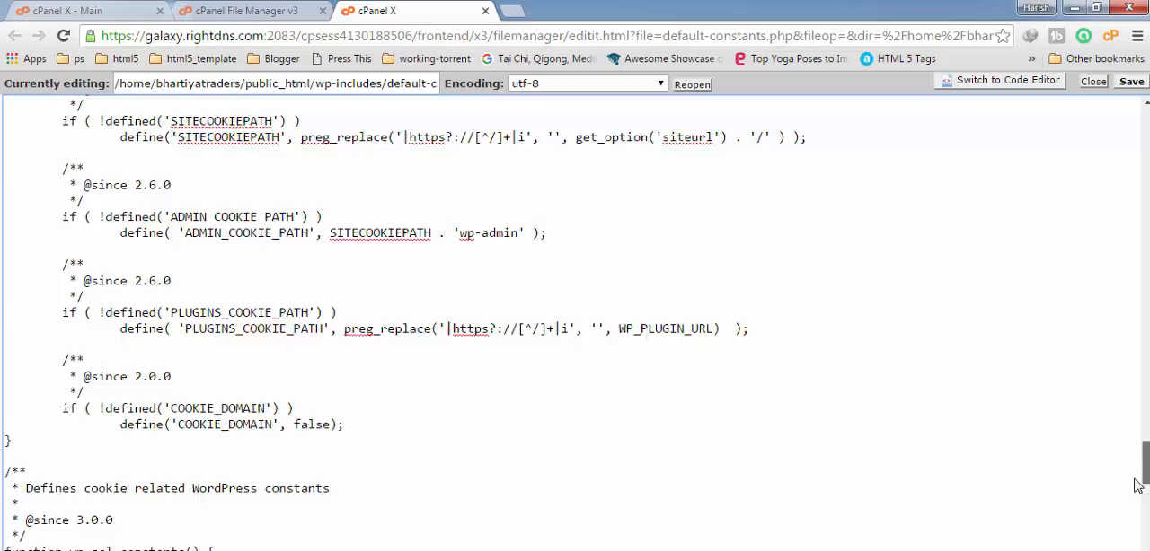
pyautogui.scroll(3)
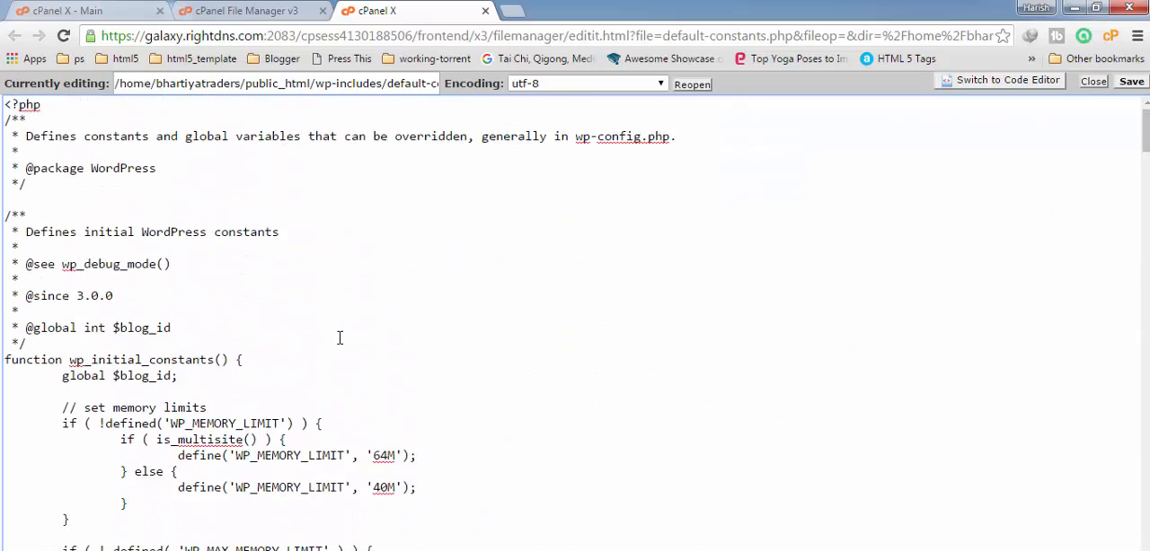
pyautogui.scroll(-3)
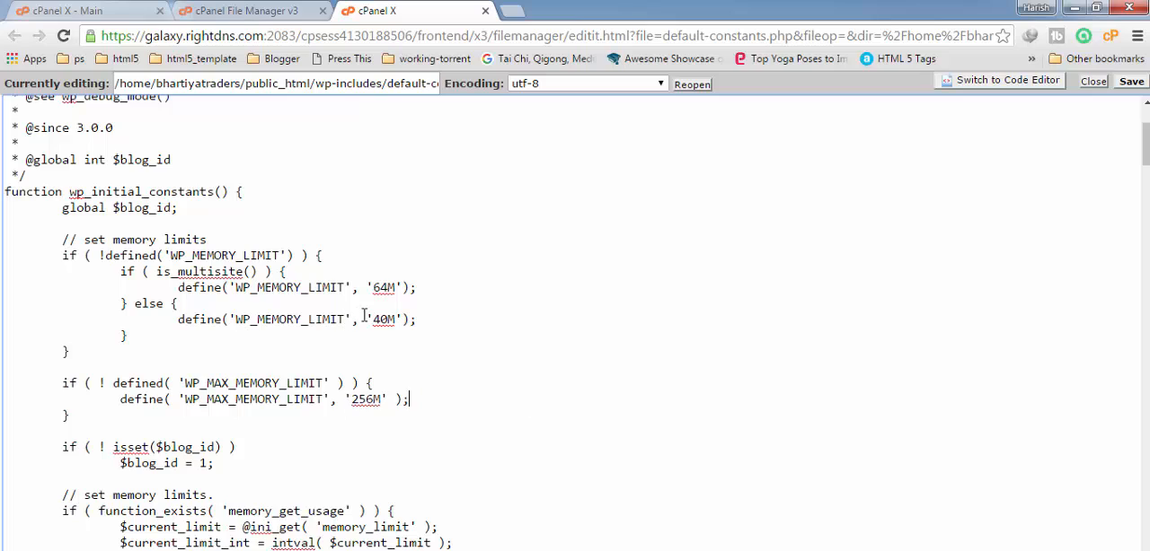
pyautogui.doubleClick(381, 319)
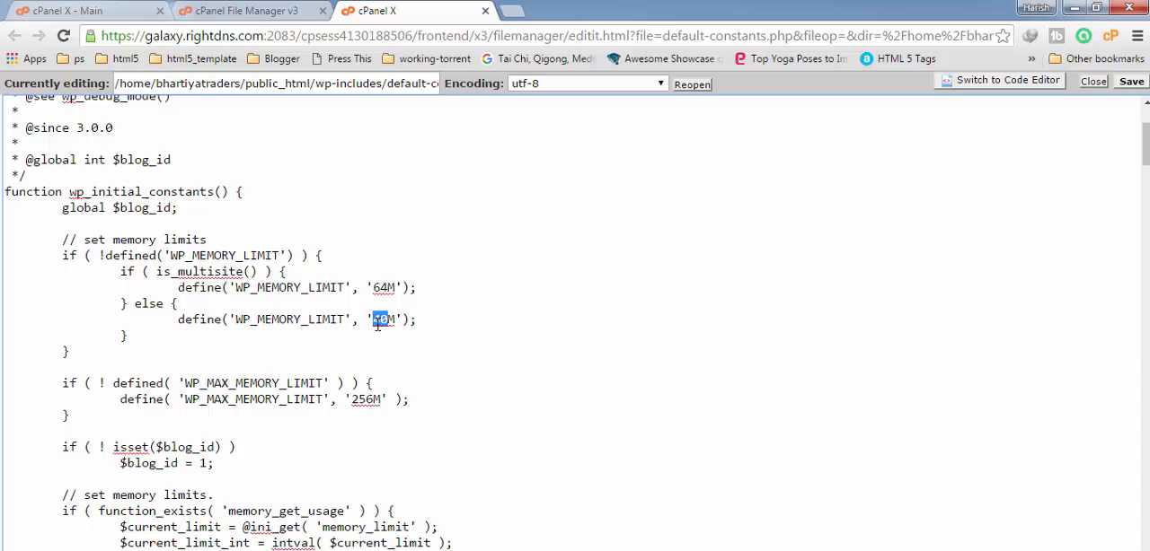
pyautogui.write('128')
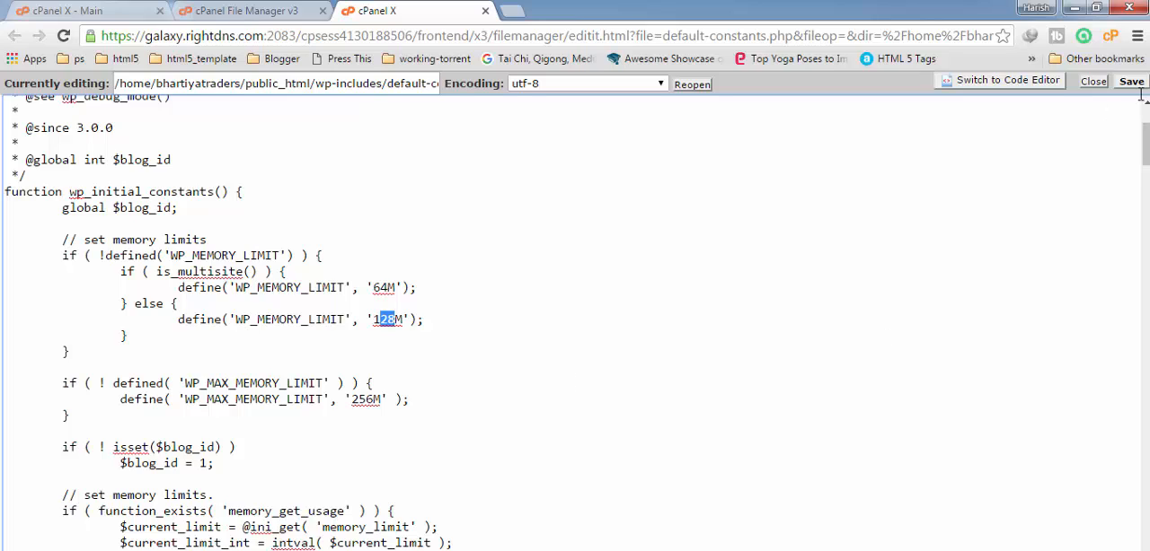
# Step: Save and close the file, then reload the site in Firefox to test the change
pyautogui.click(1131, 81)
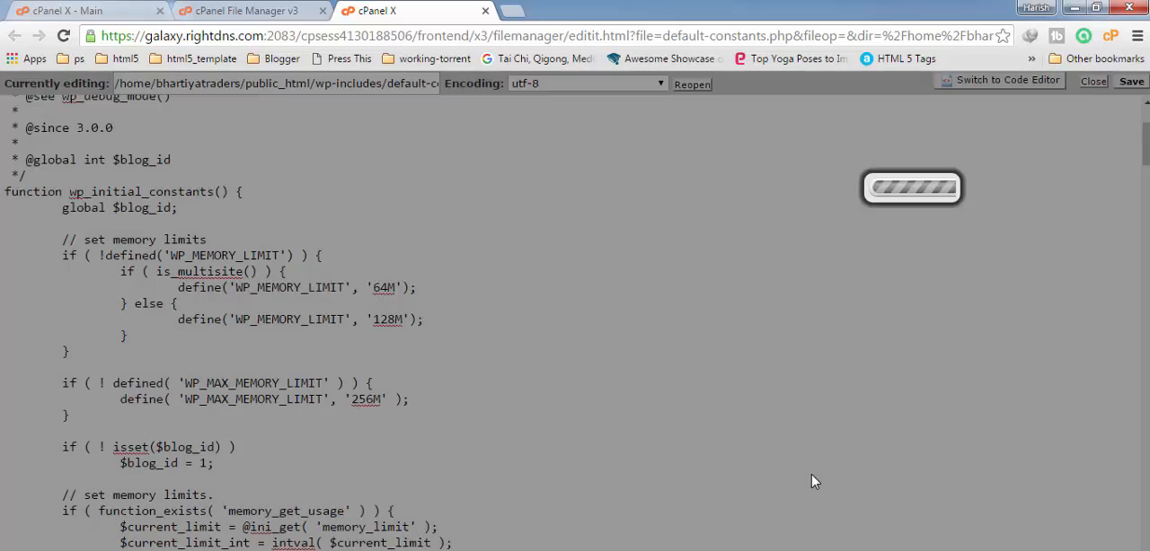
pyautogui.click(1092, 83)
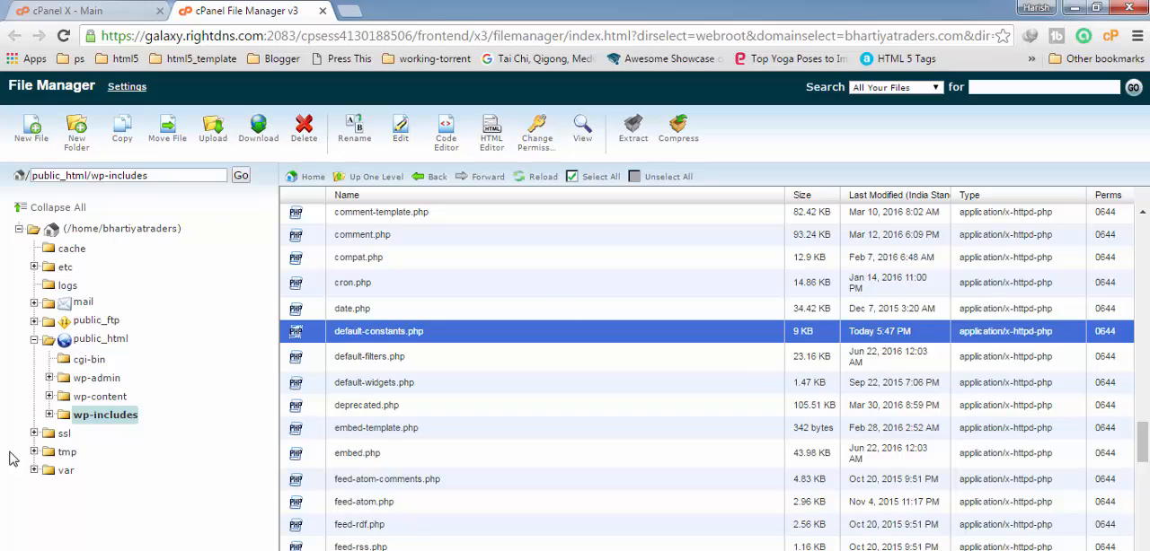
pyautogui.click(90, 11)
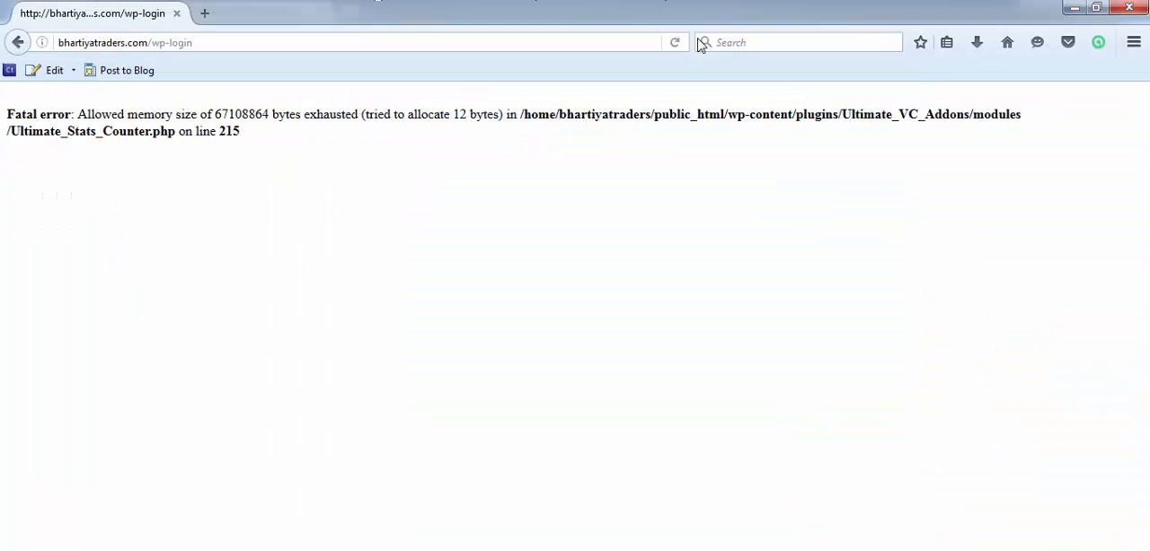
pyautogui.click(675, 43)
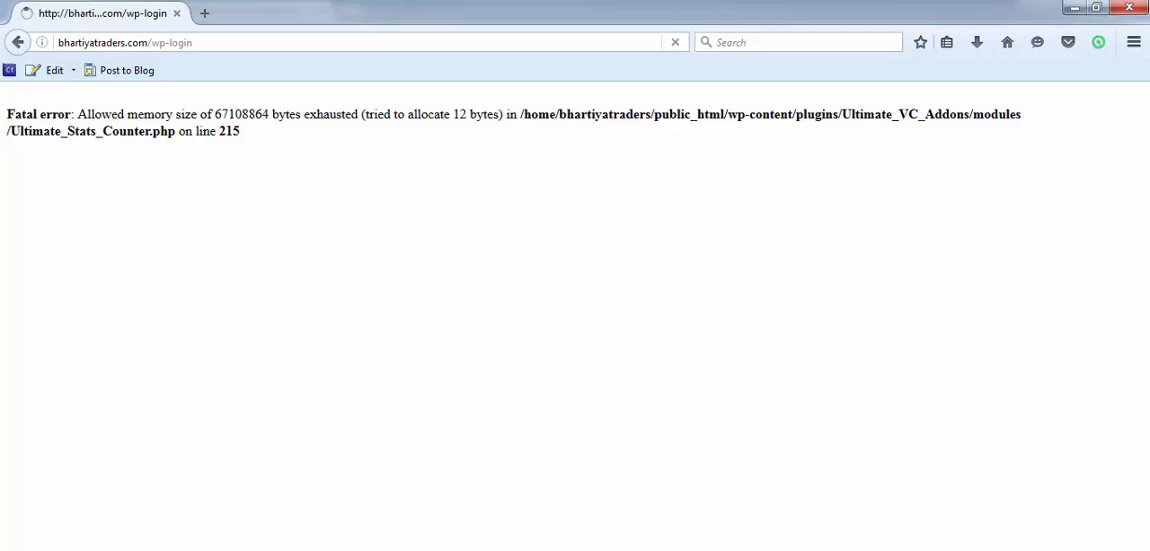